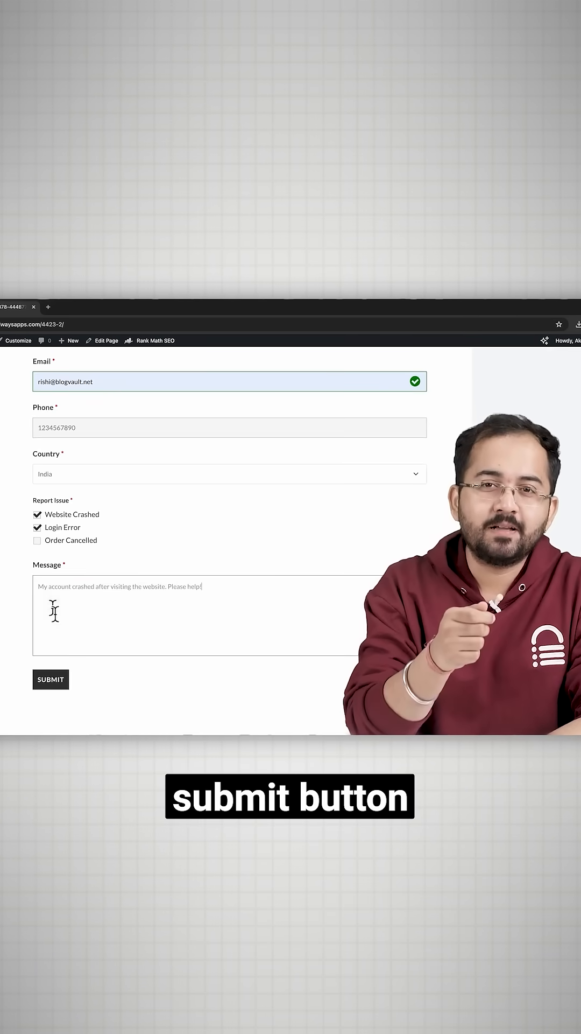
Step: Submit the filled-in contact form and reach the success confirmation page
click(50, 680)
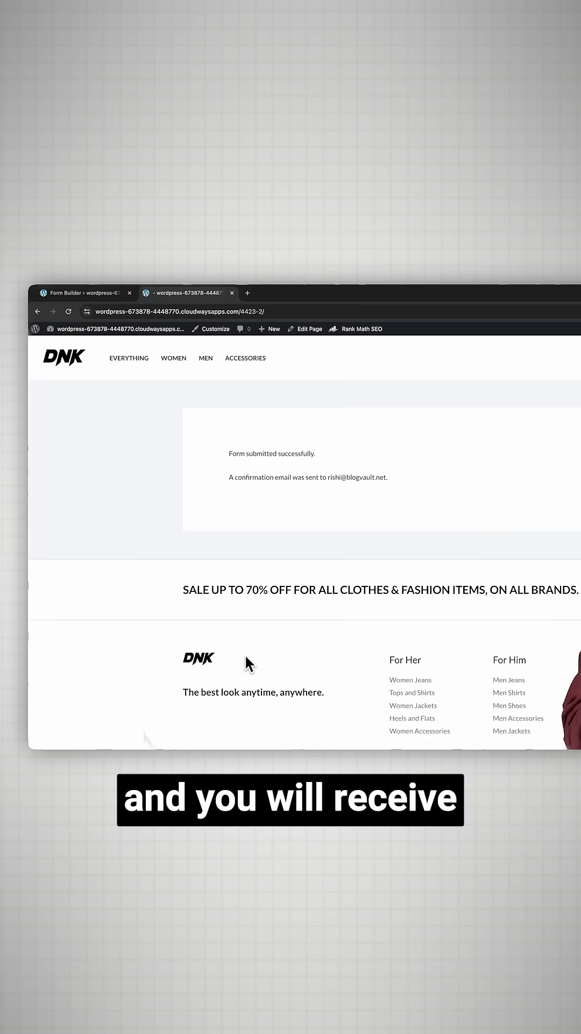